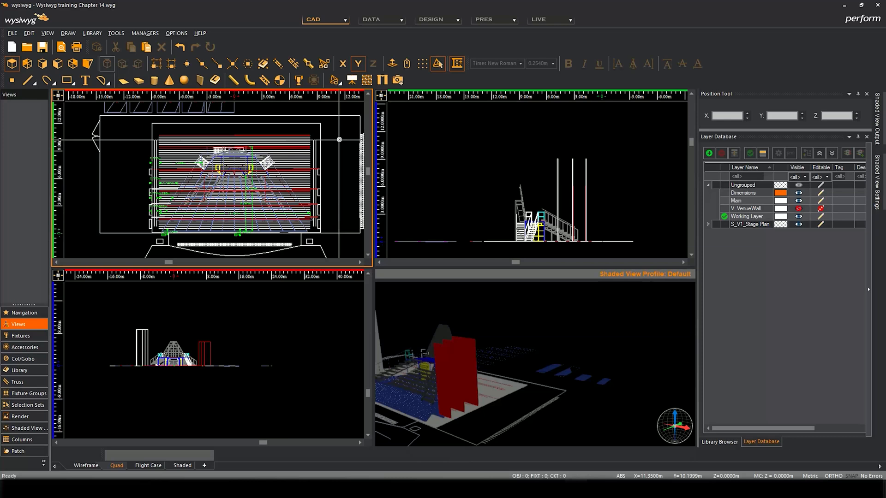
{"action": "mouse_move", "coordinate": [342, 138]}
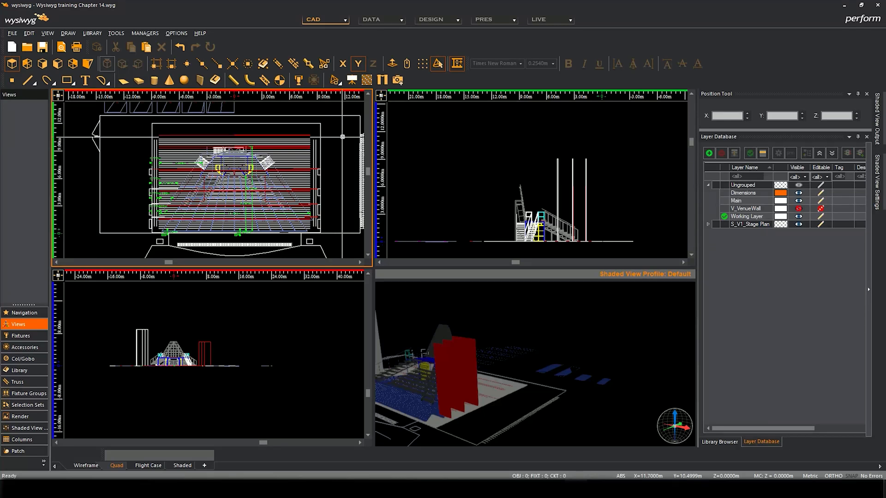
Step: Browse the library command list and dismiss it without choosing anything
{"action": "left_click", "coordinate": [352, 80]}
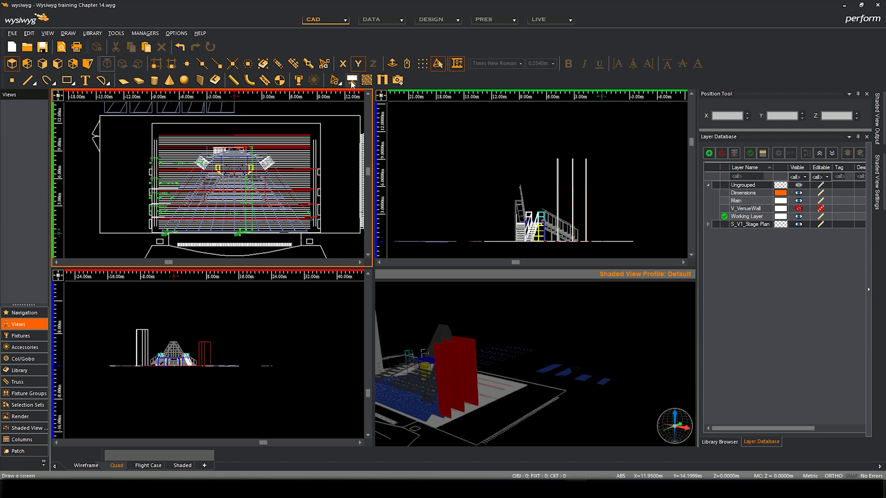
{"action": "mouse_move", "coordinate": [367, 79]}
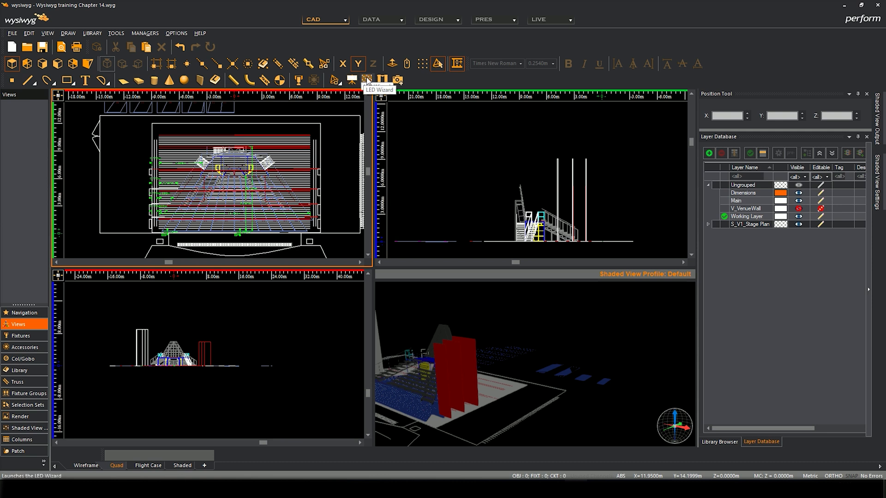
{"action": "mouse_move", "coordinate": [95, 47]}
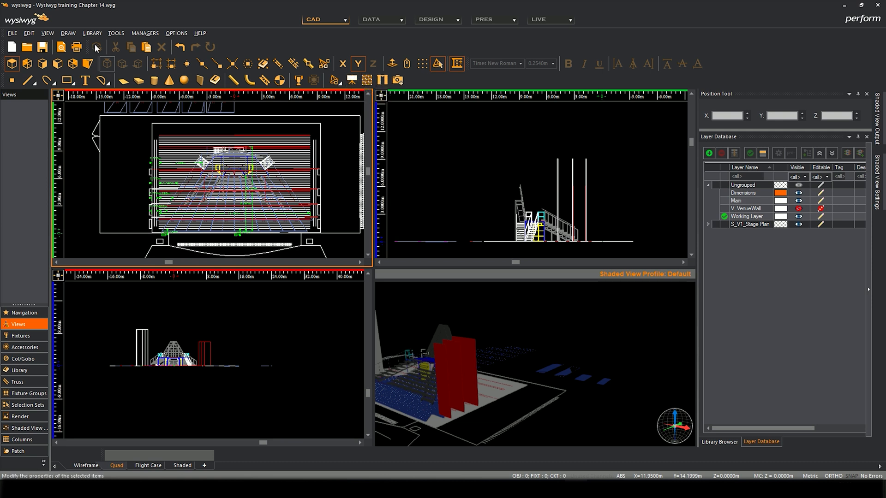
{"action": "left_click", "coordinate": [92, 34]}
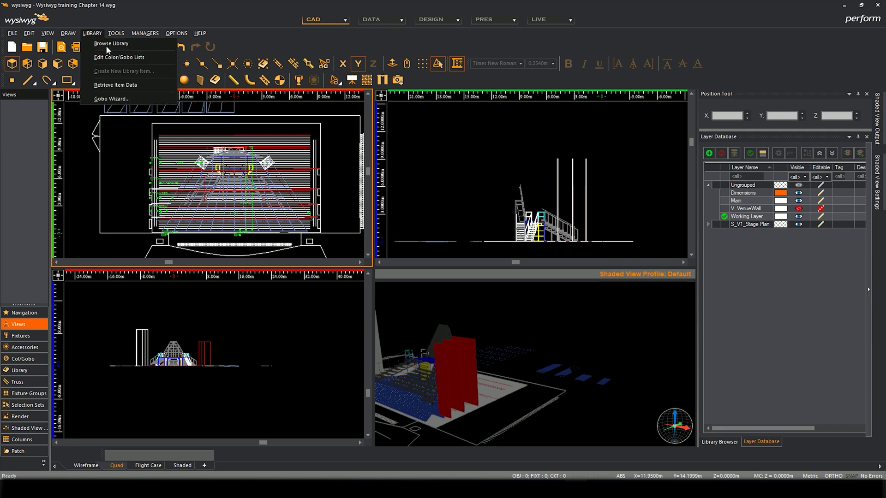
{"action": "mouse_move", "coordinate": [112, 99]}
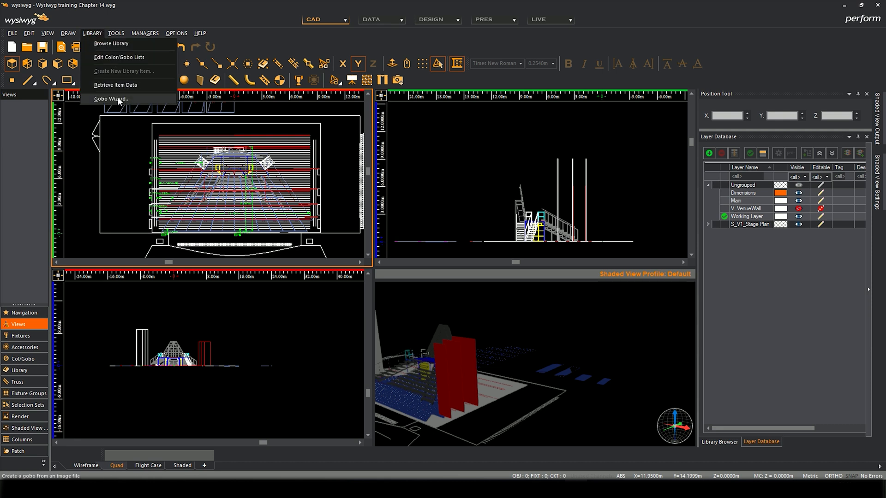
{"action": "left_click", "coordinate": [338, 141]}
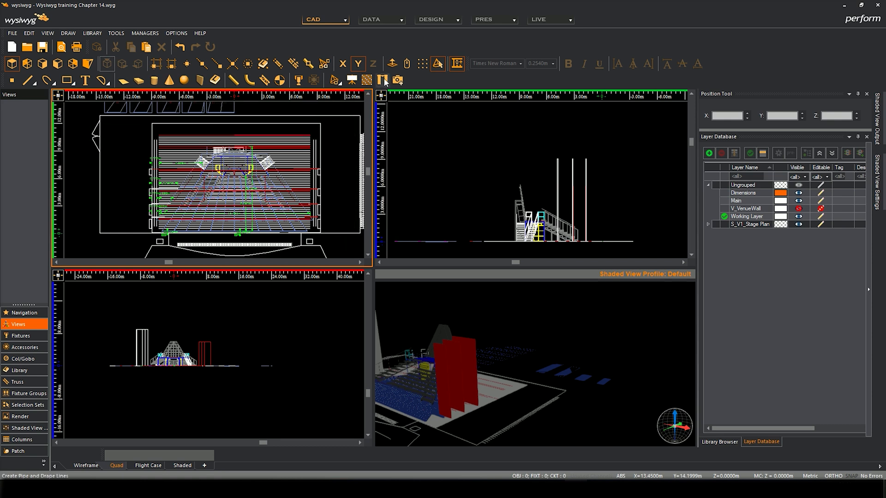
{"action": "mouse_move", "coordinate": [384, 79]}
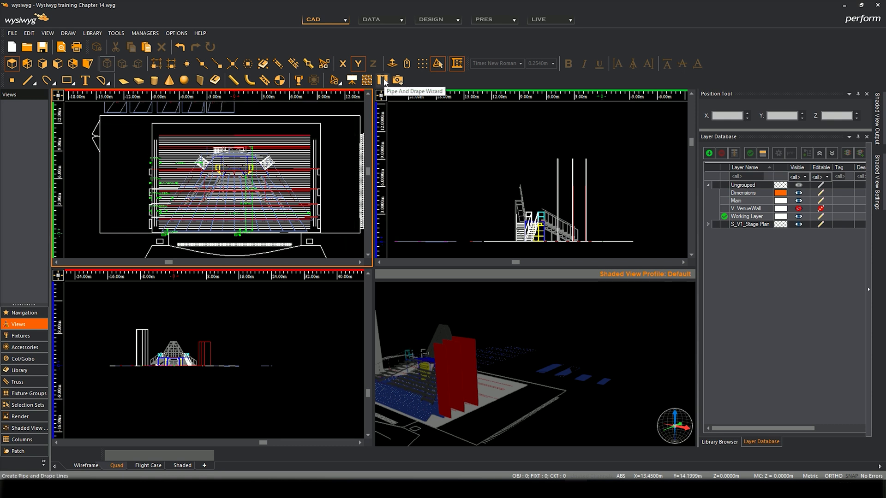
Step: Start the Pipe And Drape Wizard in Draw mode with 4.572 m height and Drape Black texture
{"action": "left_click", "coordinate": [382, 79]}
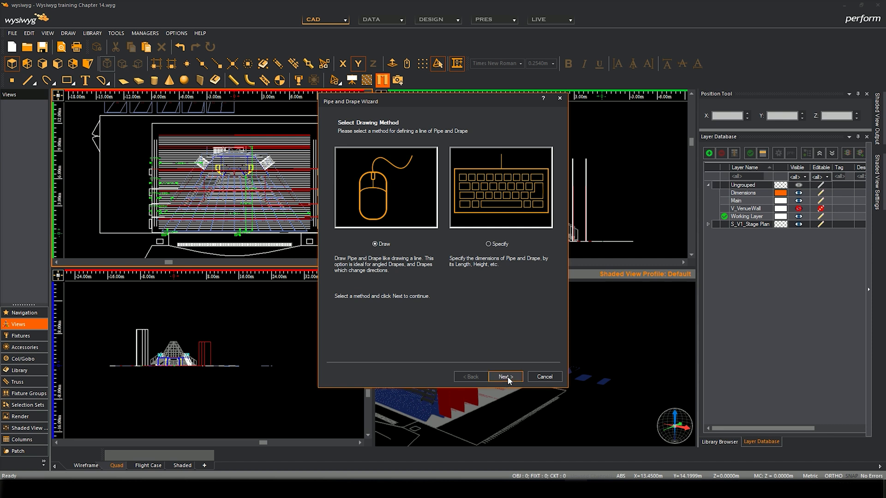
{"action": "left_click", "coordinate": [504, 377]}
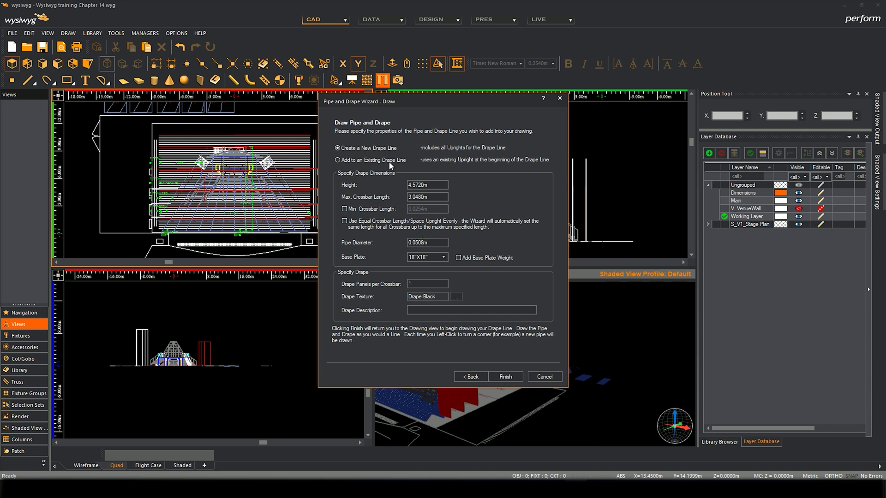
{"action": "left_click", "coordinate": [505, 376]}
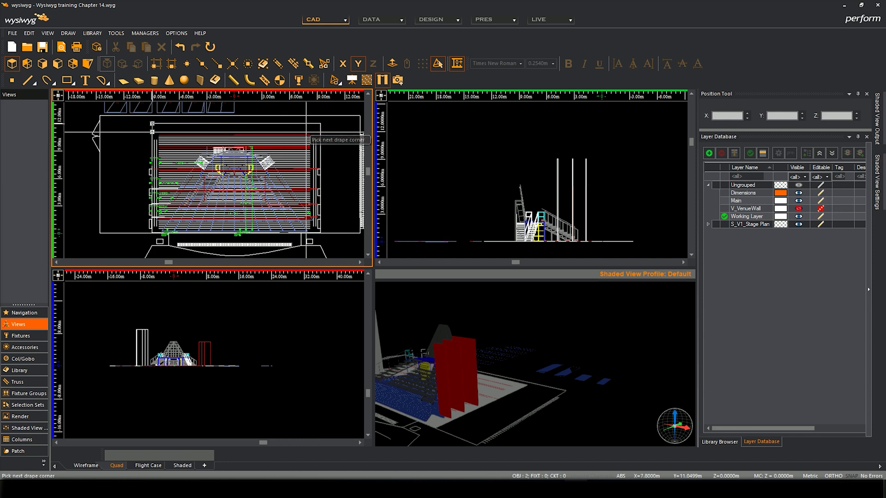
Step: Place the drape corners around the stage and finish the pipe-and-drape line
{"action": "left_click", "coordinate": [343, 63]}
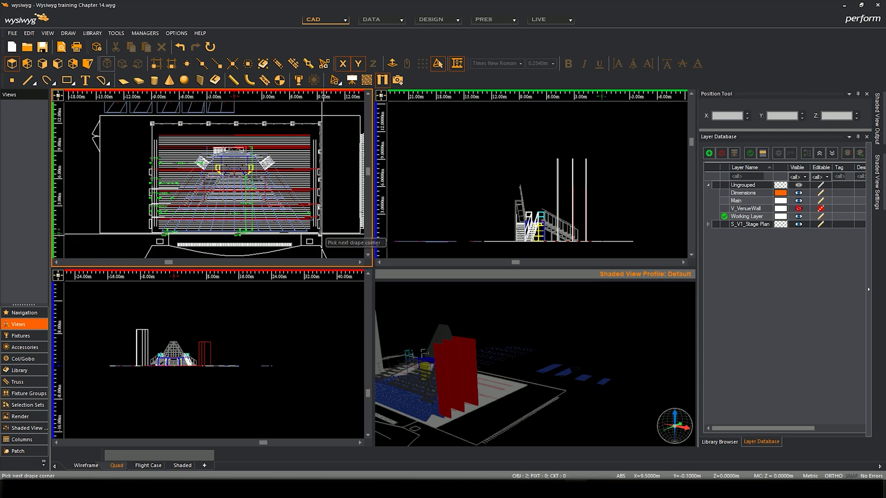
{"action": "mouse_move", "coordinate": [322, 237]}
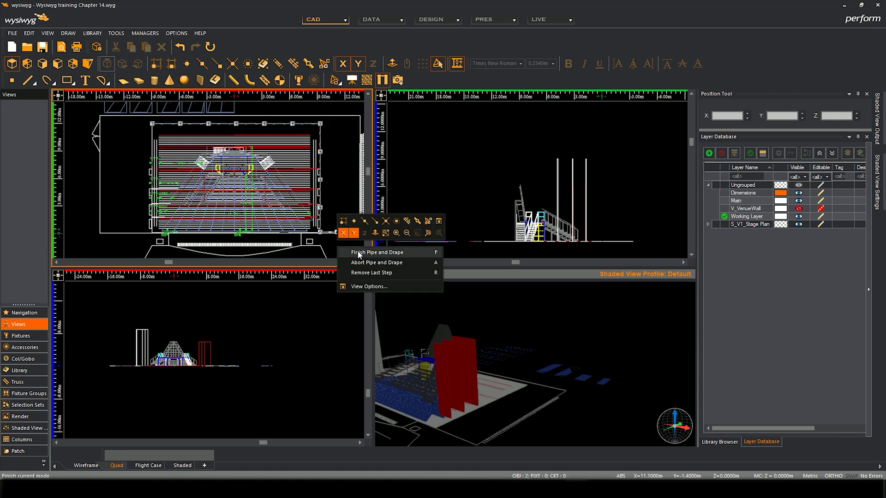
{"action": "left_click", "coordinate": [377, 252]}
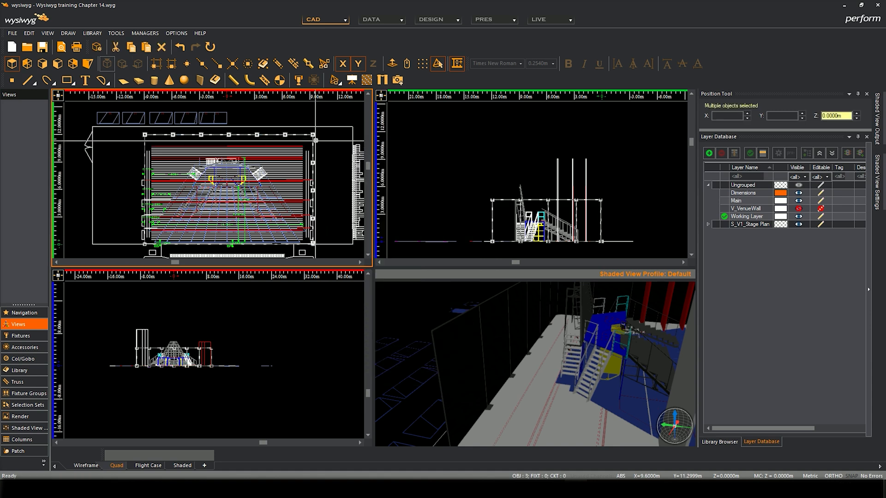
{"action": "mouse_move", "coordinate": [339, 152]}
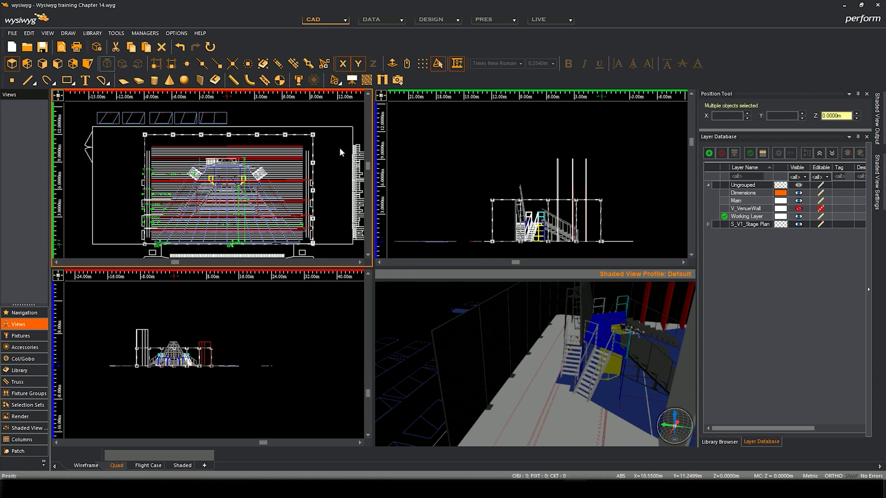
{"action": "mouse_move", "coordinate": [277, 147]}
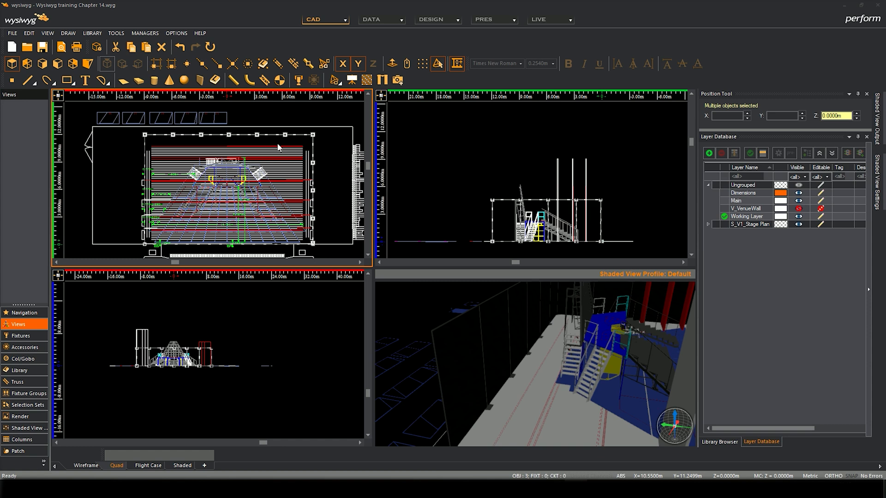
{"action": "mouse_move", "coordinate": [325, 160]}
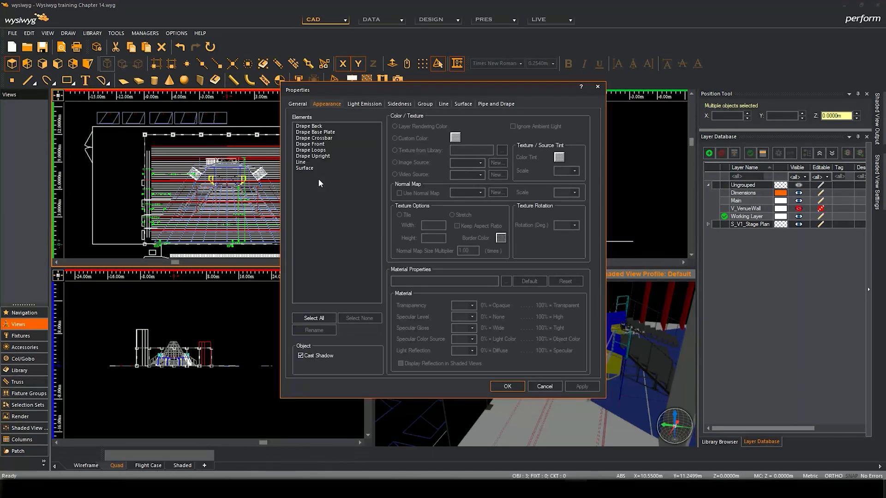
{"action": "left_click", "coordinate": [309, 125]}
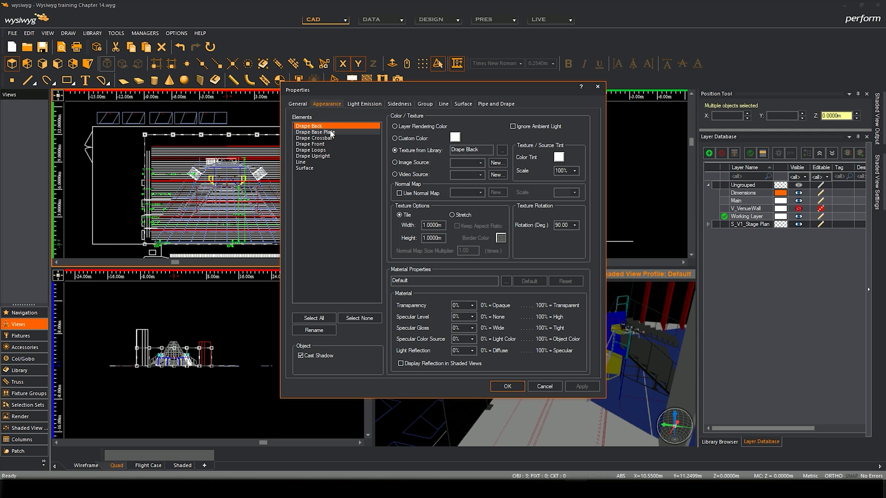
{"action": "left_click", "coordinate": [314, 137]}
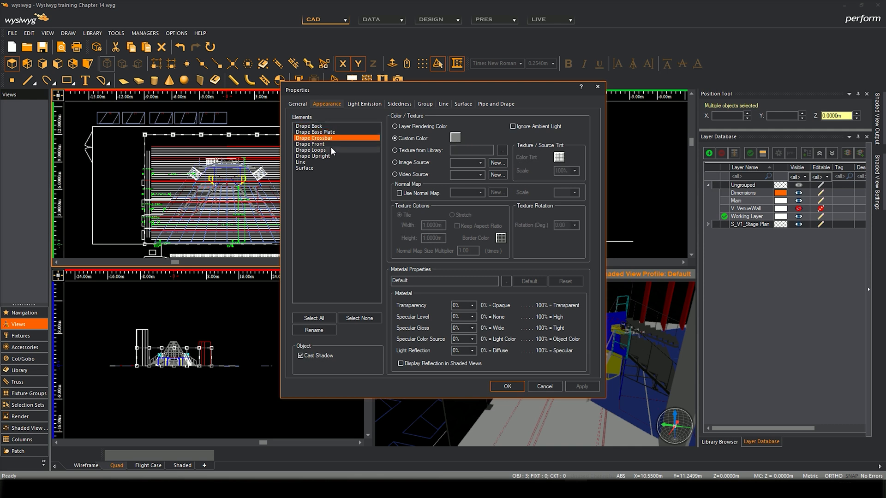
{"action": "left_click", "coordinate": [313, 156]}
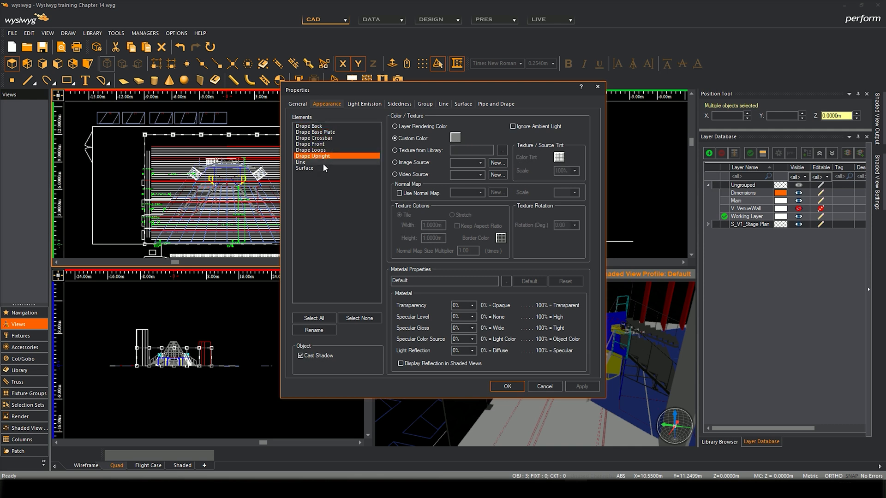
{"action": "left_click", "coordinate": [301, 163]}
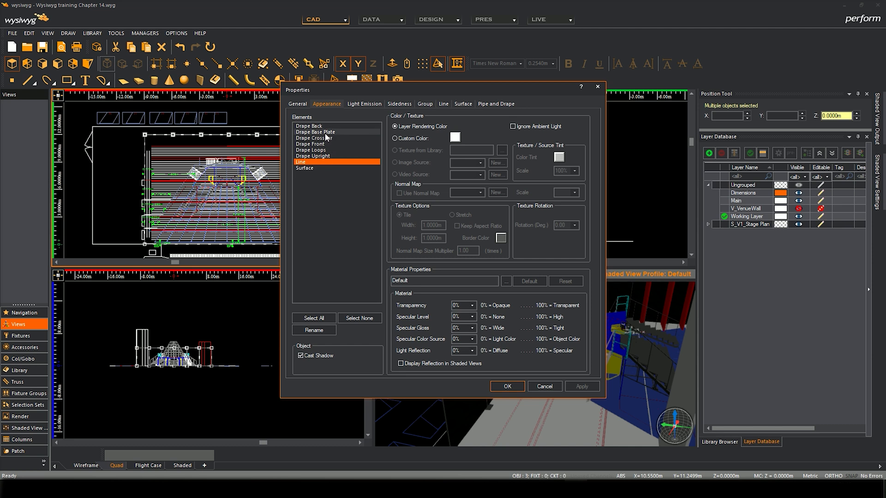
{"action": "left_click", "coordinate": [310, 126]}
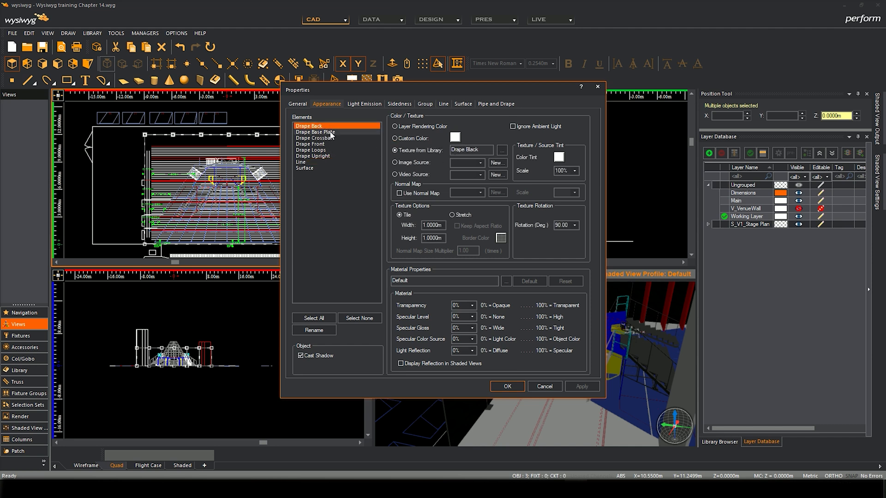
{"action": "left_click", "coordinate": [310, 144]}
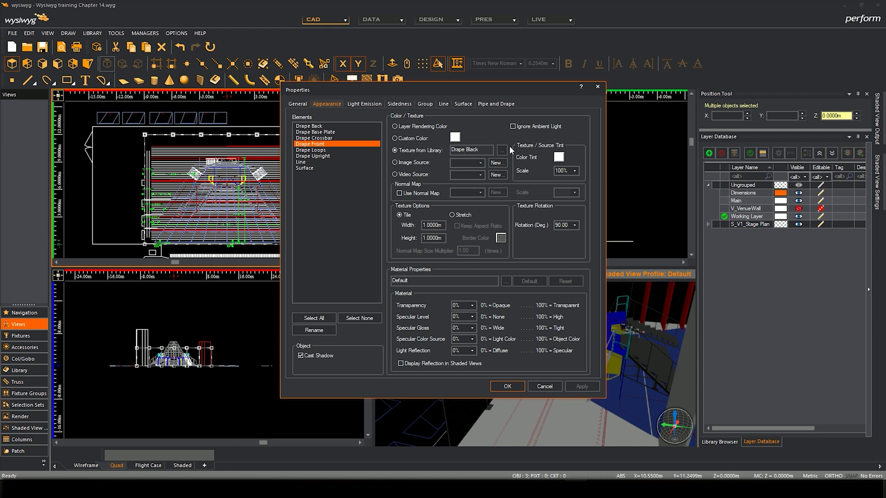
{"action": "left_click", "coordinate": [502, 150]}
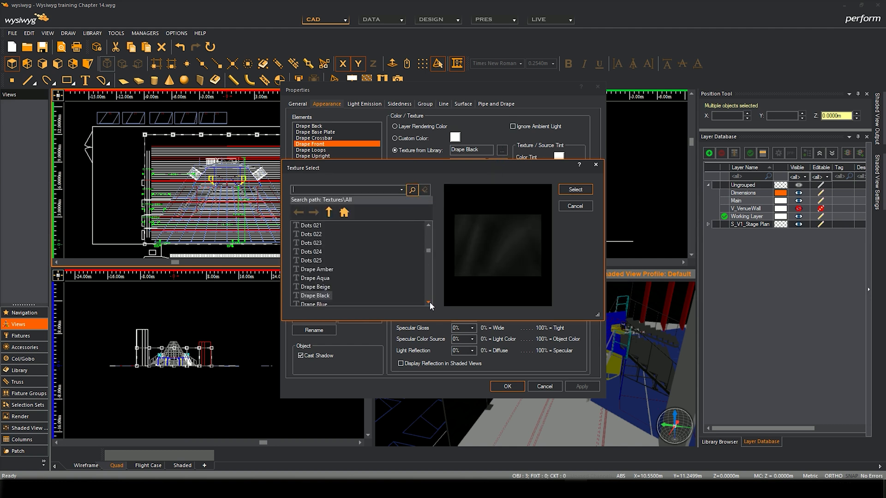
Step: Assign Drape Burgundy to the drape front and Drape Blue to the drape back, then accept
{"action": "left_click", "coordinate": [320, 295]}
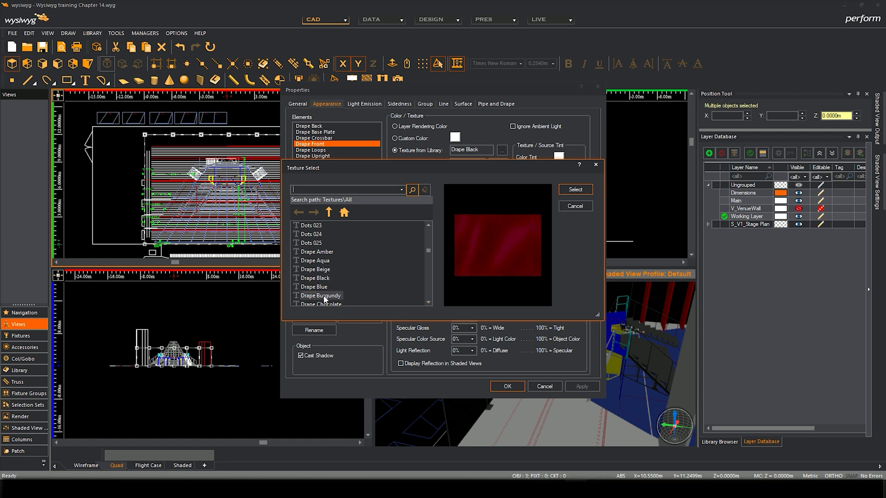
{"action": "left_click", "coordinate": [575, 189]}
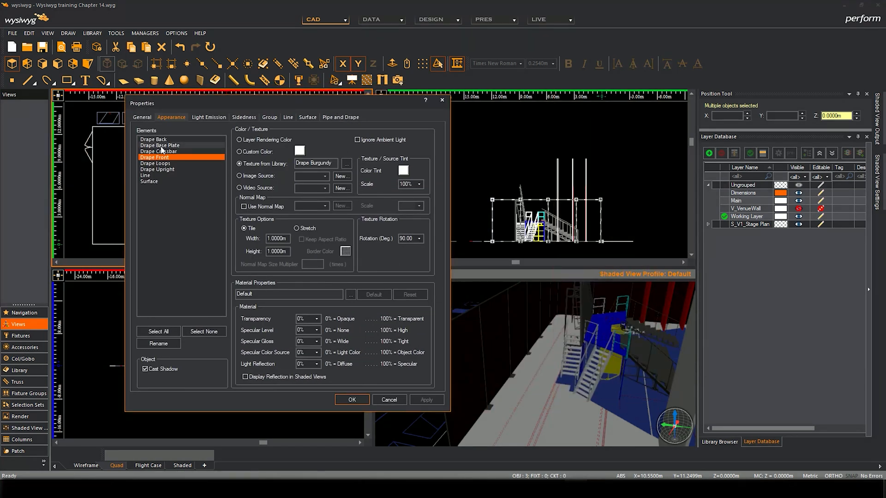
{"action": "left_click", "coordinate": [153, 139]}
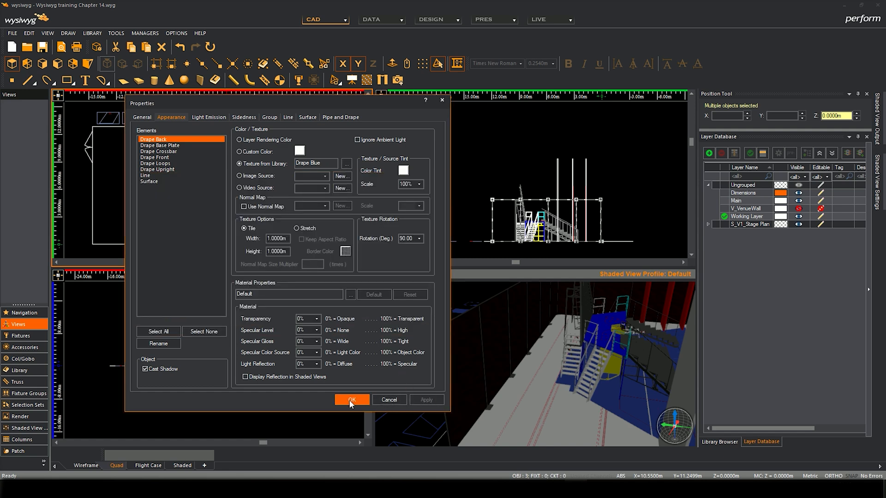
{"action": "left_click", "coordinate": [350, 402]}
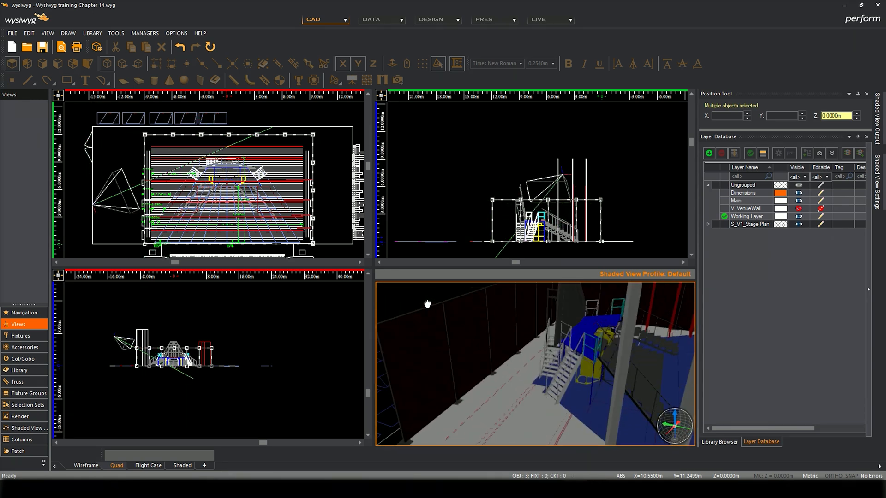
Step: Raise the shaded view's Simulation ambient light to 81 via View Options
{"action": "right_click", "coordinate": [427, 304]}
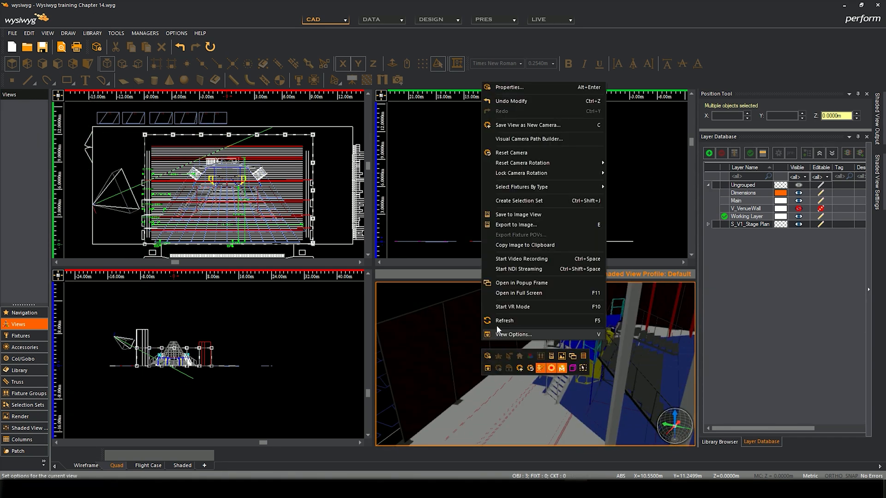
{"action": "mouse_move", "coordinate": [520, 258]}
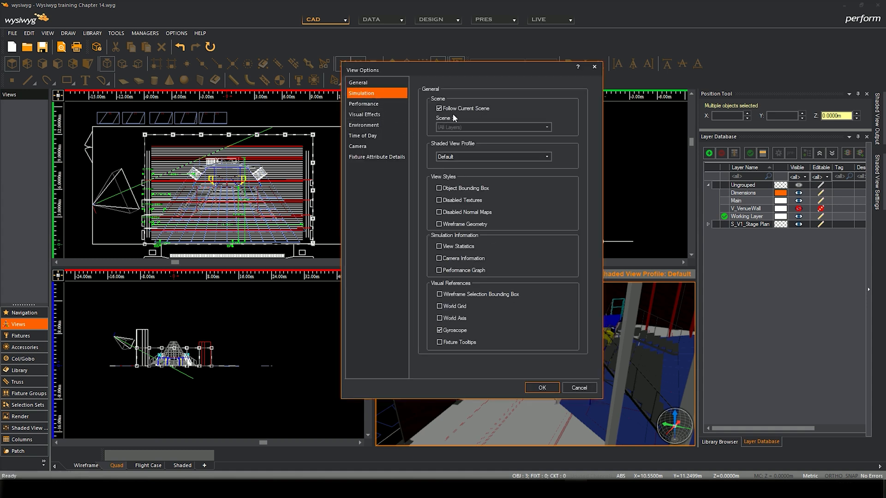
{"action": "left_click", "coordinate": [362, 92]}
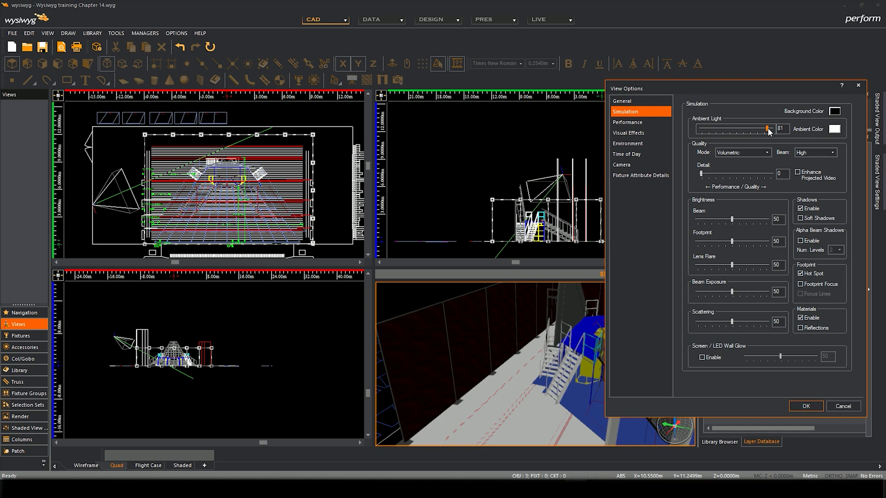
{"action": "left_click", "coordinate": [805, 406]}
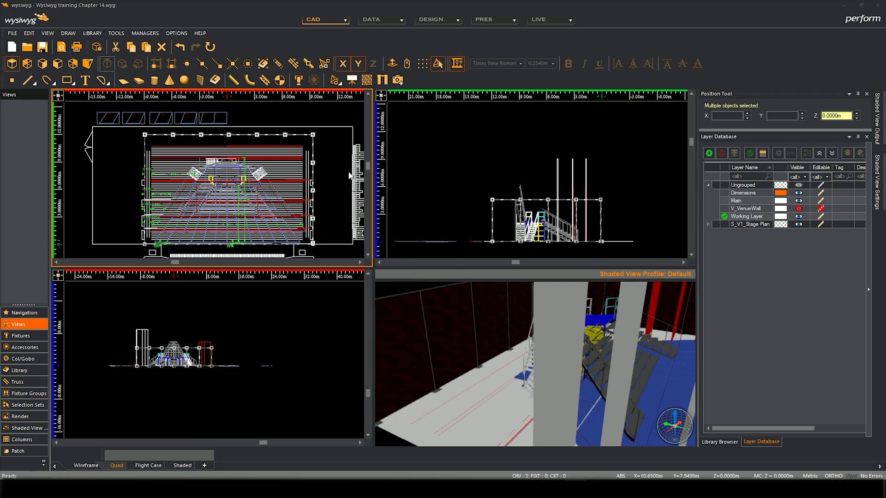
{"action": "mouse_move", "coordinate": [321, 141]}
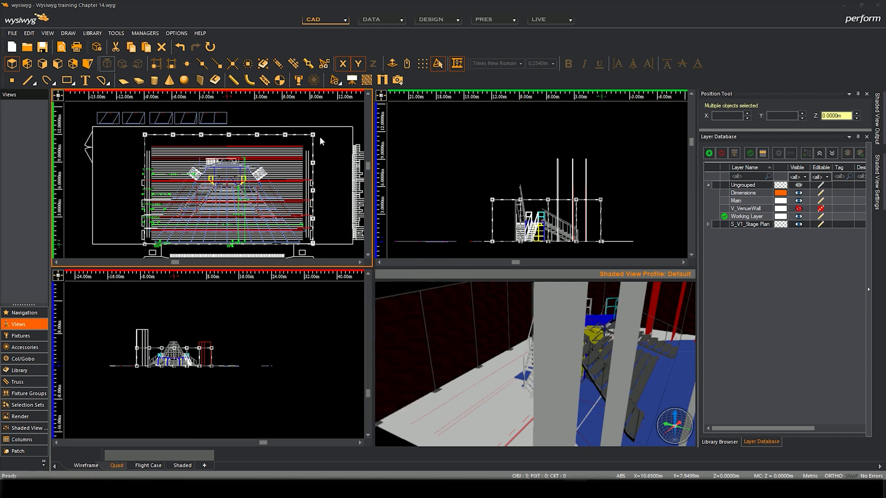
{"action": "mouse_move", "coordinate": [331, 157]}
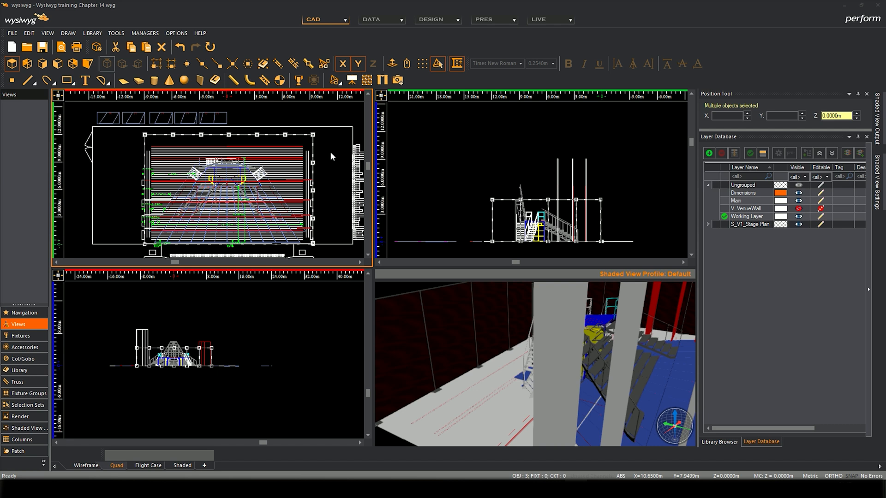
{"action": "mouse_move", "coordinate": [332, 148]}
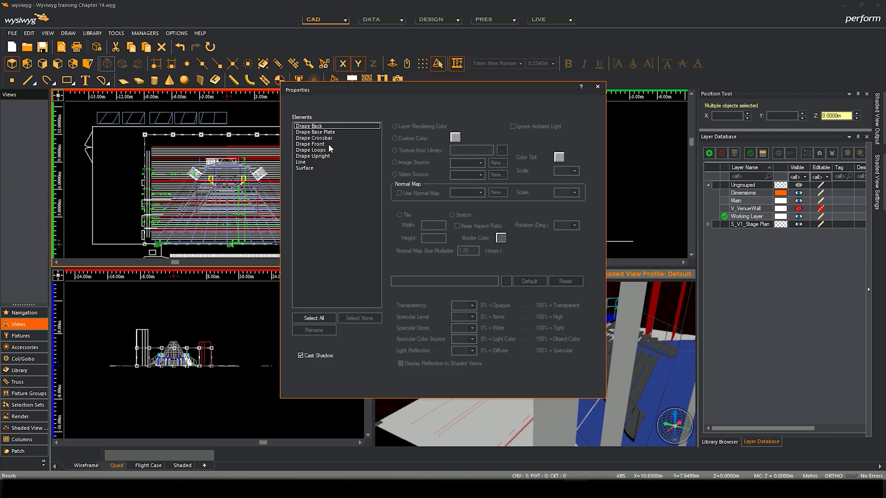
Step: Reach the Pipe and Drape settings and the Curtain Folds Style choices
{"action": "left_click", "coordinate": [327, 105]}
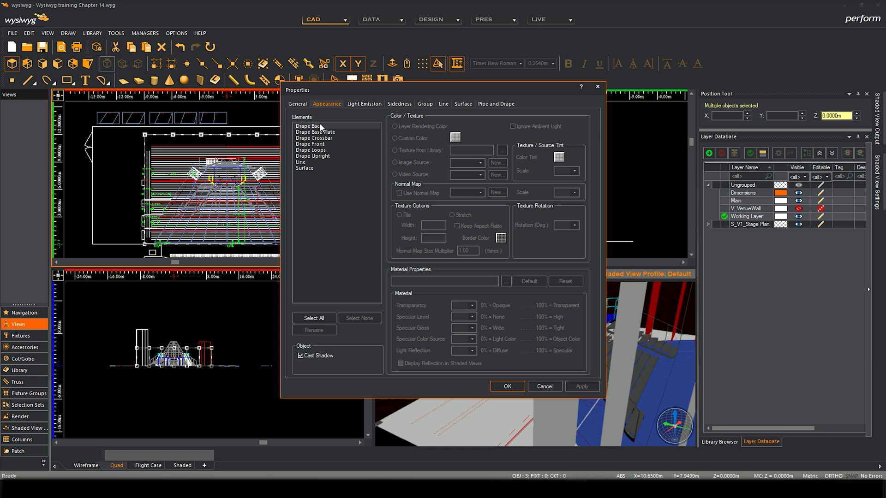
{"action": "left_click", "coordinate": [495, 104]}
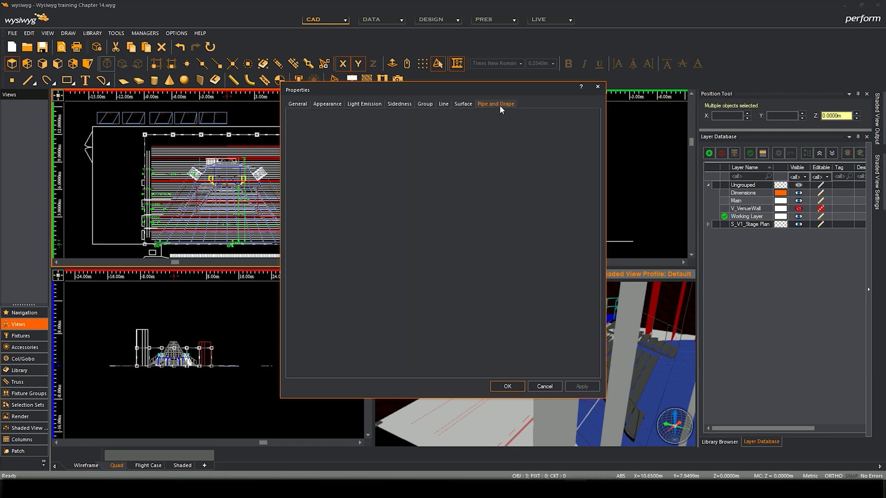
{"action": "left_click", "coordinate": [496, 105]}
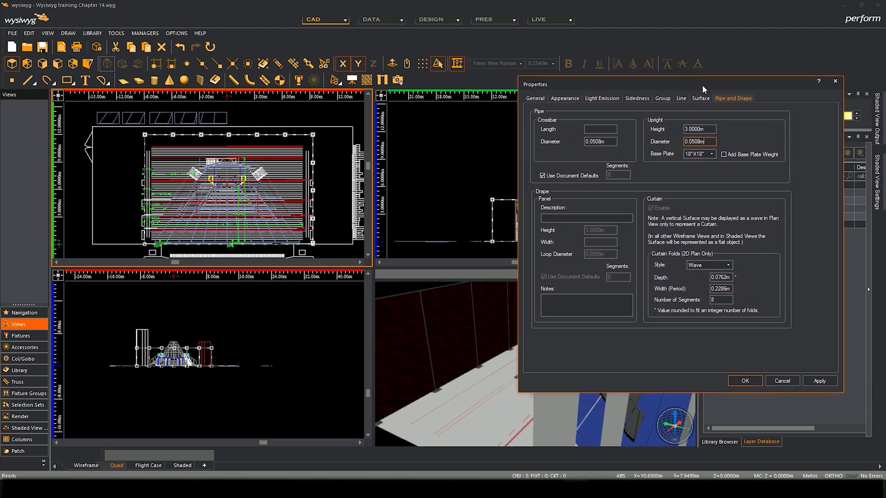
{"action": "mouse_move", "coordinate": [676, 232]}
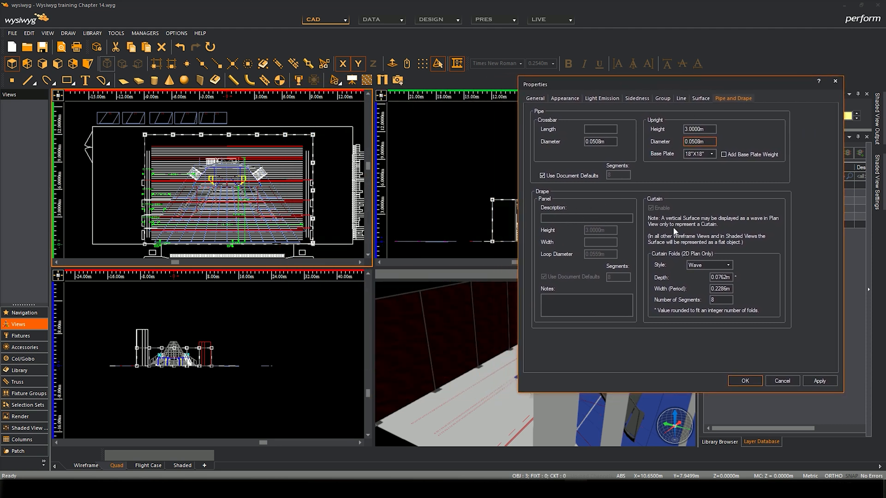
{"action": "left_click", "coordinate": [732, 264]}
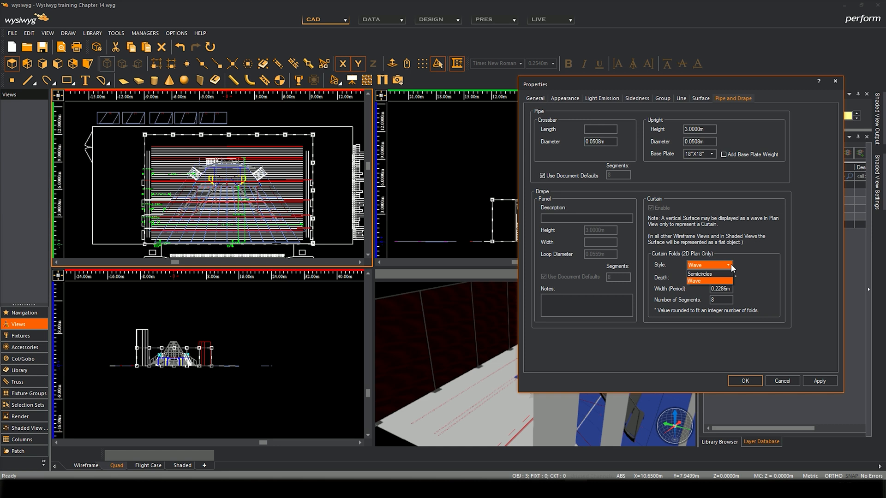
Step: Change the curtain folds from Wave to Semicircles, apply and close properties
{"action": "left_click", "coordinate": [693, 281]}
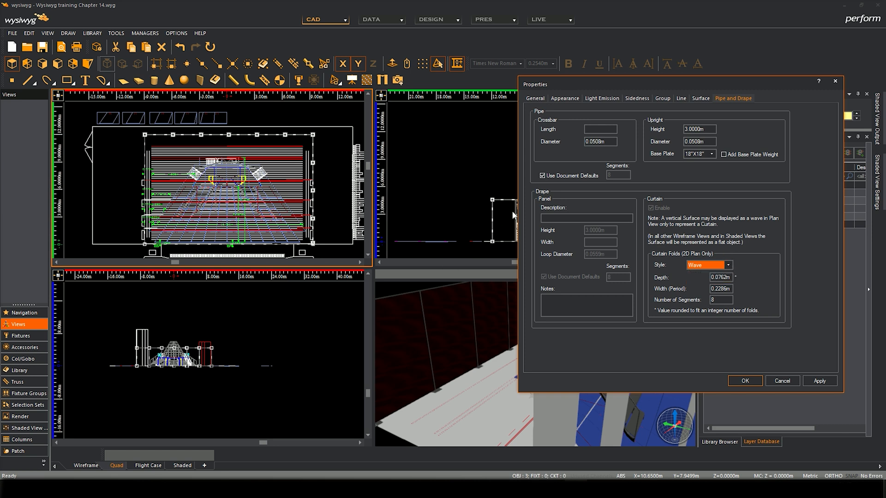
{"action": "mouse_move", "coordinate": [734, 262]}
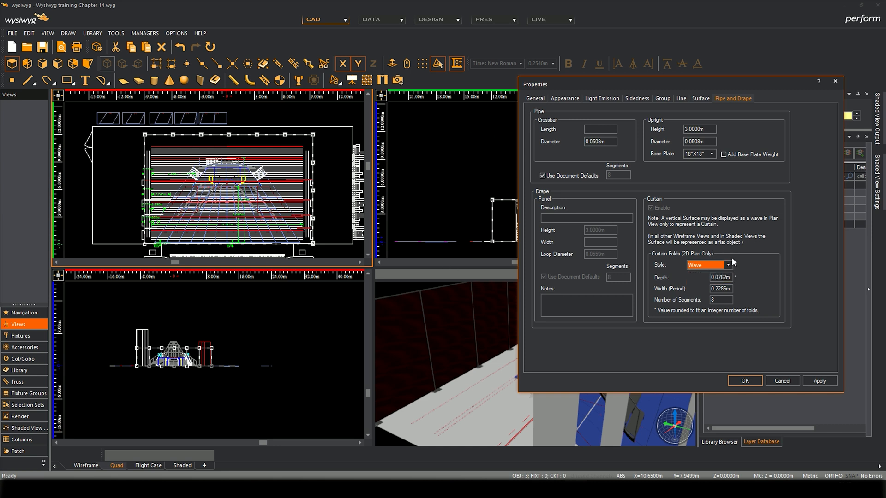
{"action": "left_click", "coordinate": [705, 265]}
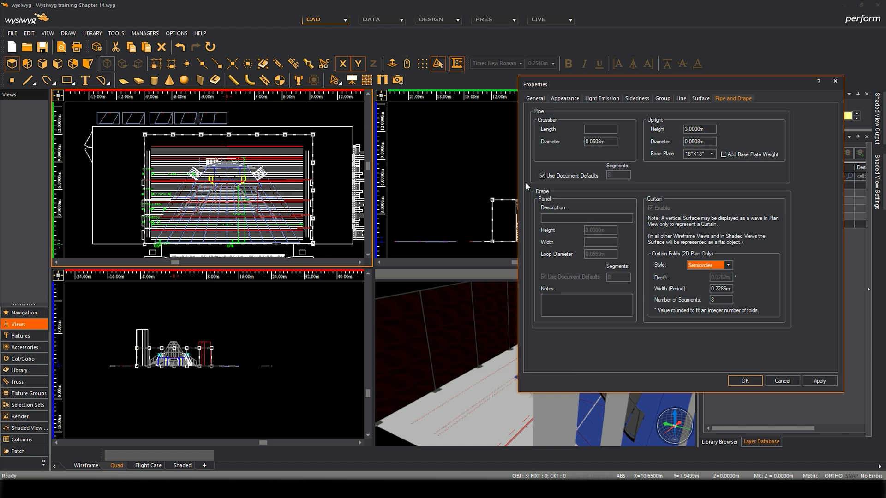
{"action": "mouse_move", "coordinate": [822, 378]}
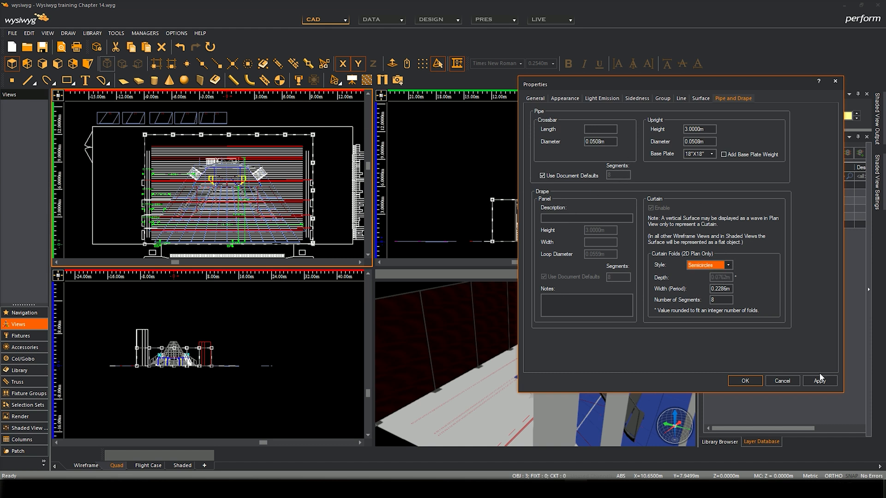
{"action": "left_click", "coordinate": [820, 380]}
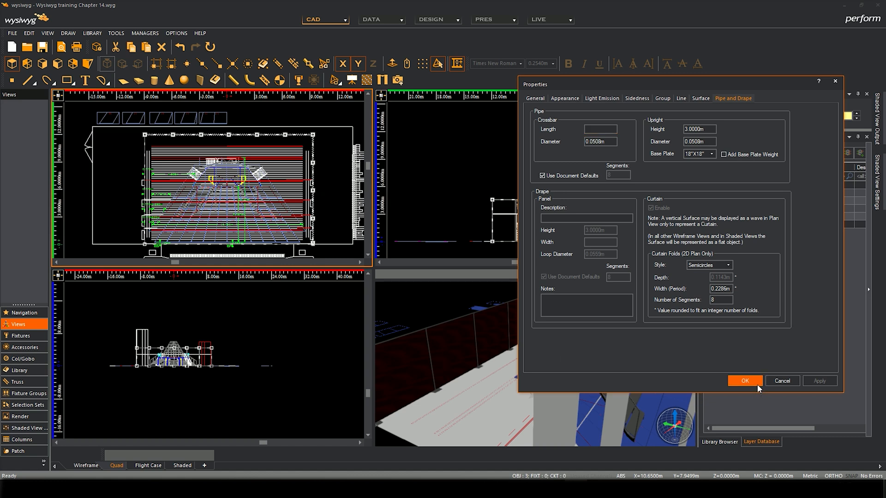
{"action": "left_click", "coordinate": [744, 380]}
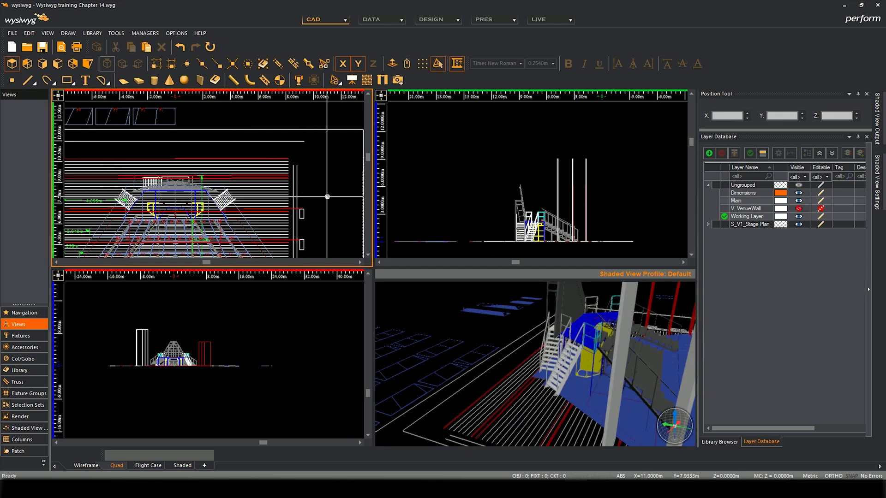
{"action": "mouse_move", "coordinate": [330, 155]}
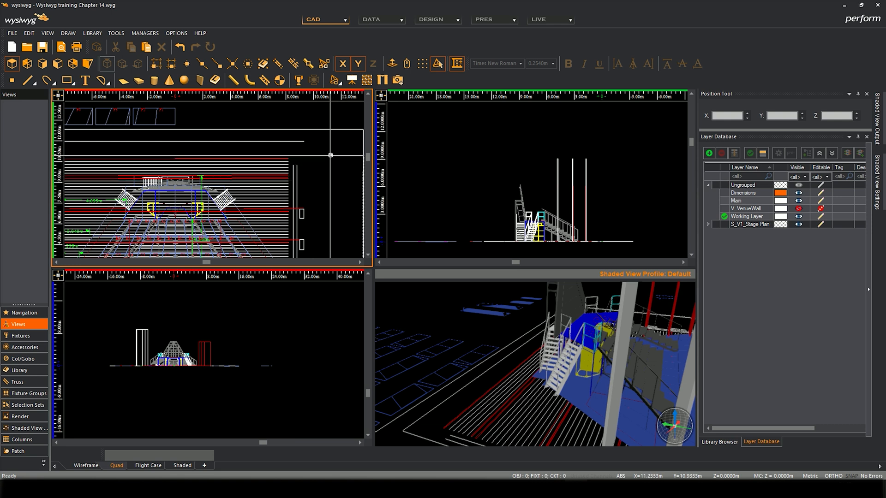